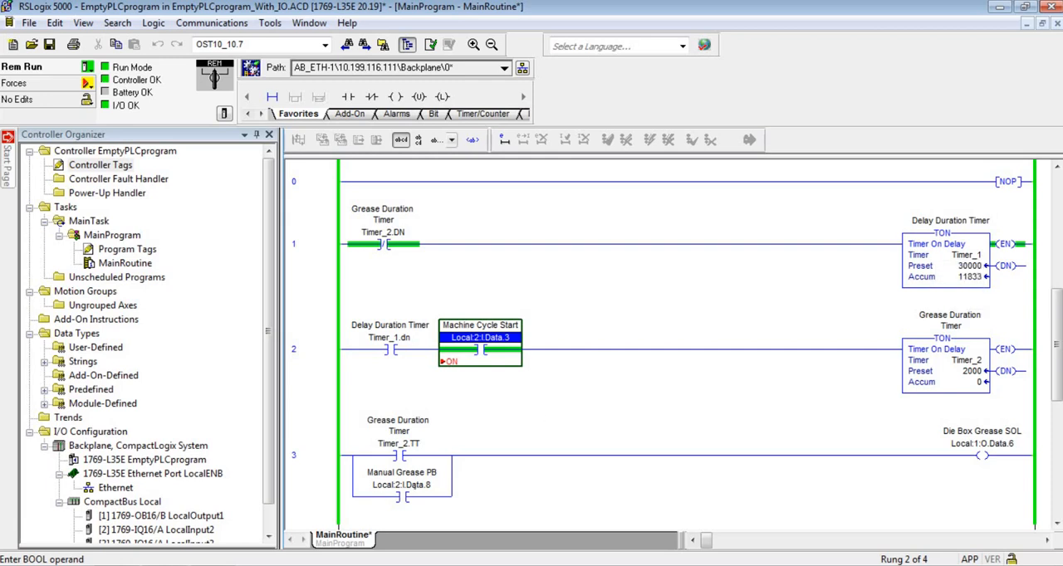
Remove the force from the Manual Grease PB input via its context menu on rung 3.
{"action": "right_click", "coordinate": [401, 484]}
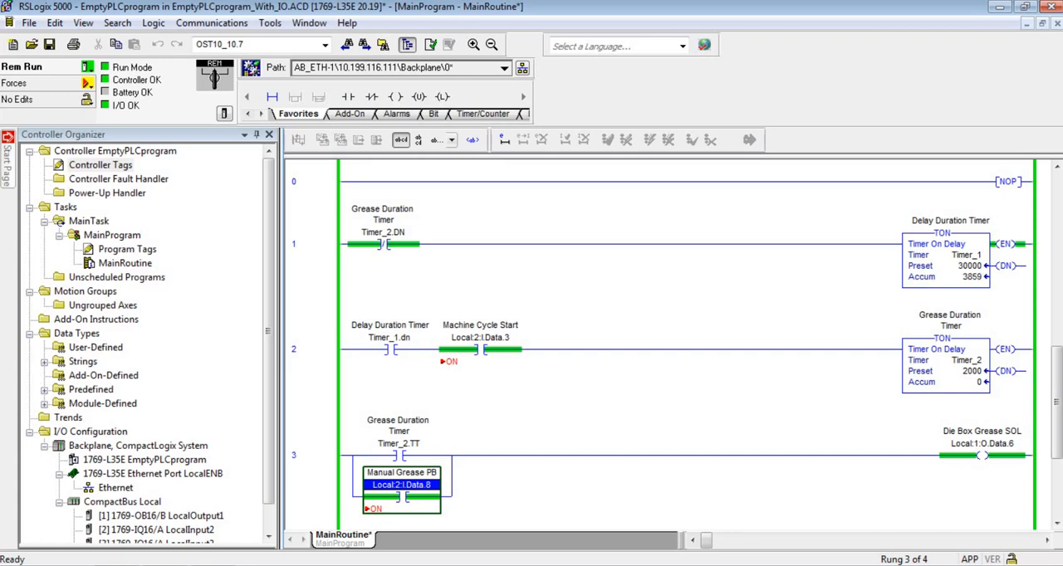
{"action": "right_click", "coordinate": [401, 484]}
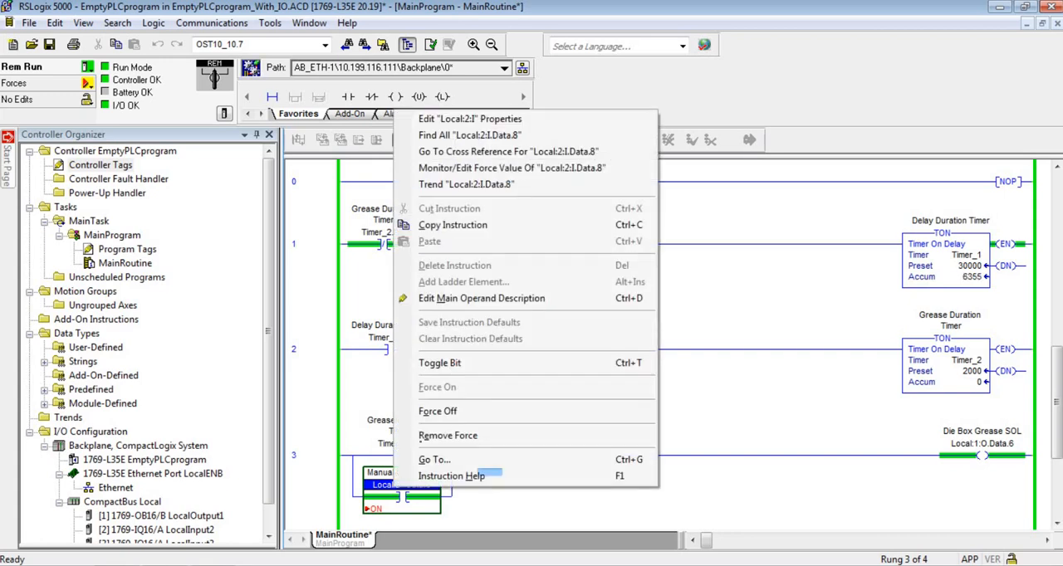
{"action": "mouse_move", "coordinate": [446, 435]}
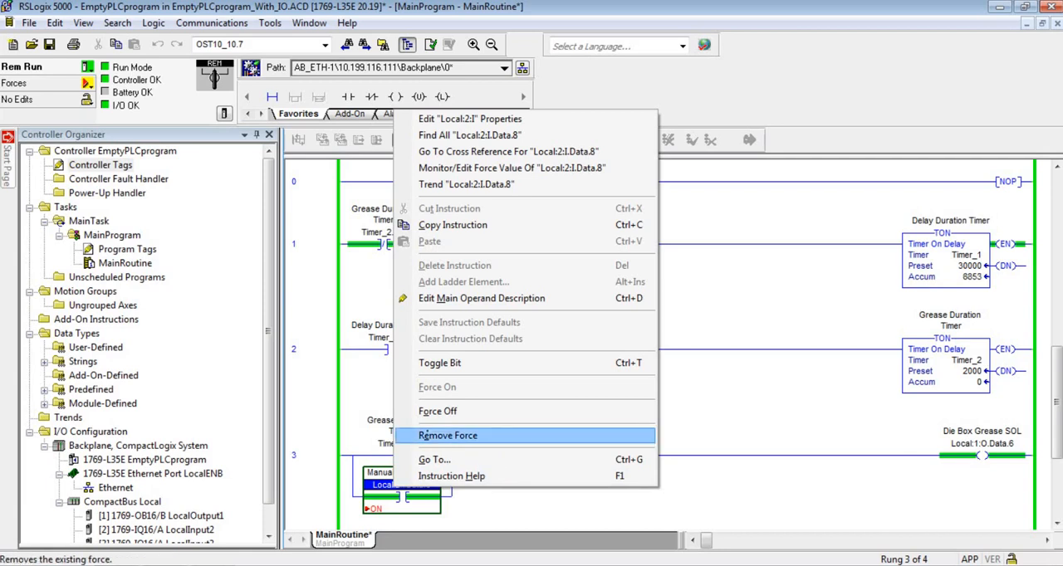
{"action": "left_click", "coordinate": [447, 435]}
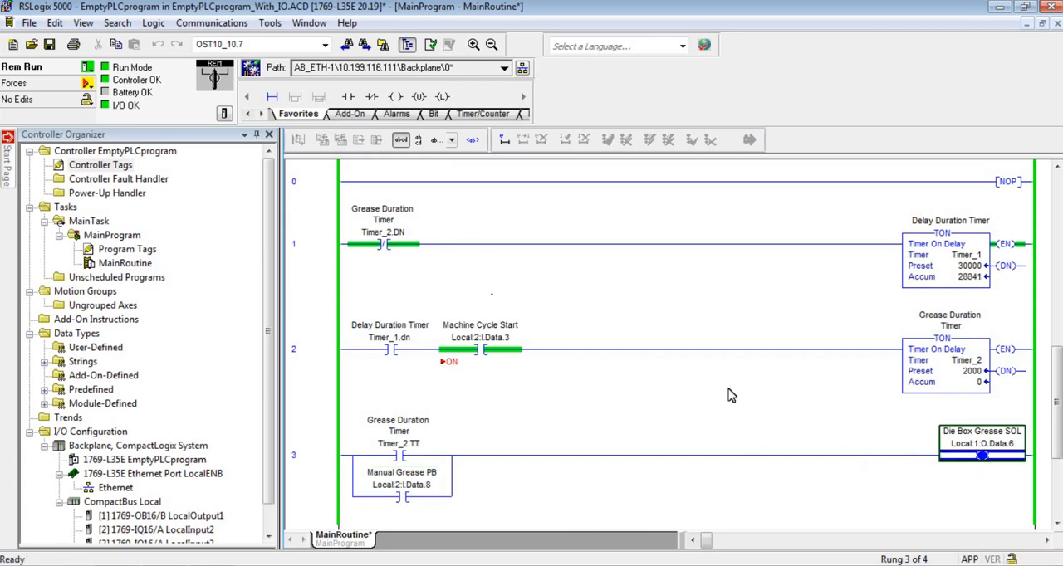
Insert an XIO Die Box Grease SOL contact (Local:1:O.Data.6) after Timer_2.DN on rung 1.
{"action": "left_click", "coordinate": [311, 245]}
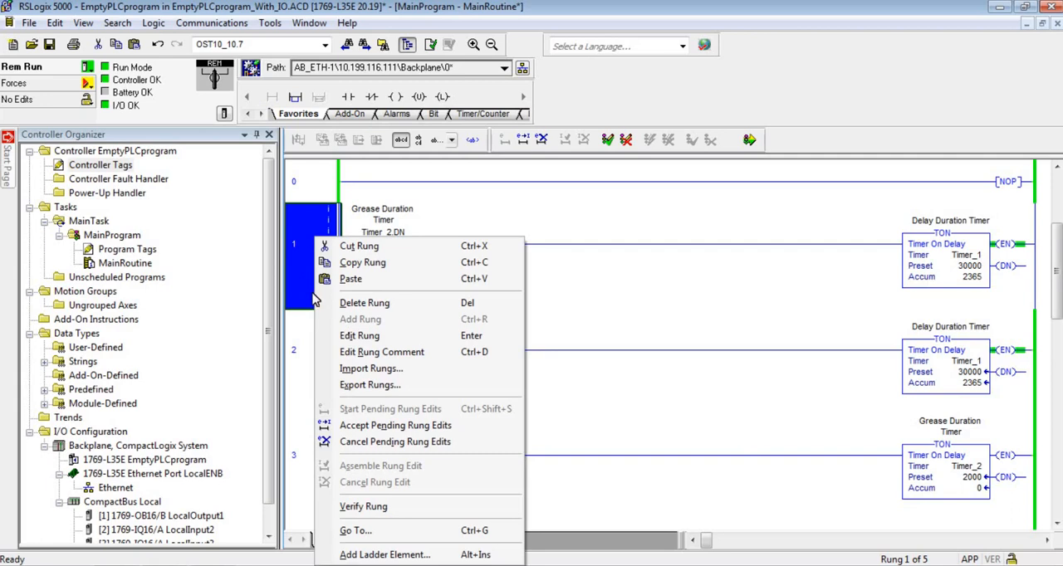
{"action": "left_click", "coordinate": [359, 336]}
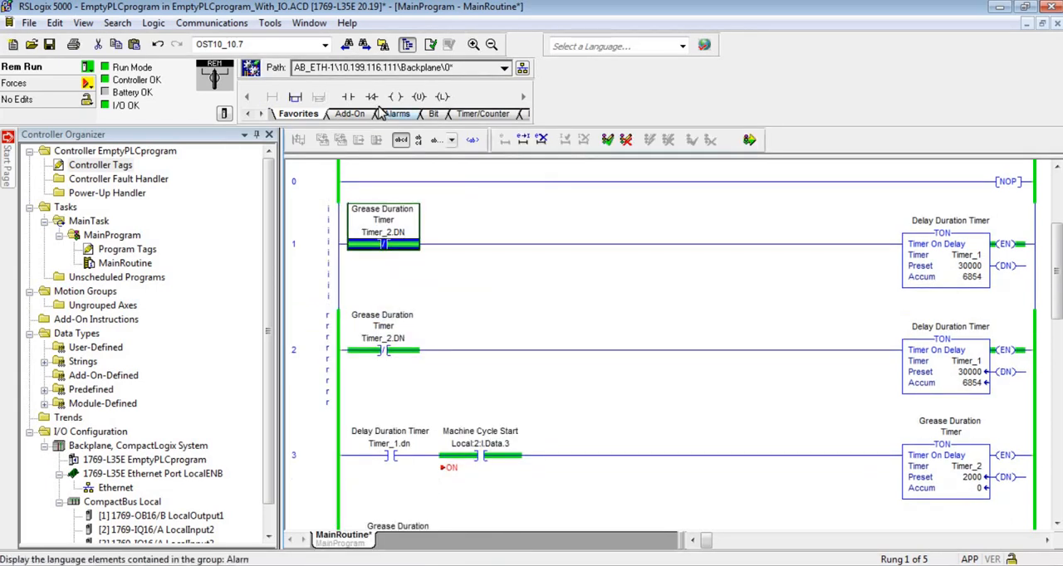
{"action": "left_click", "coordinate": [372, 96]}
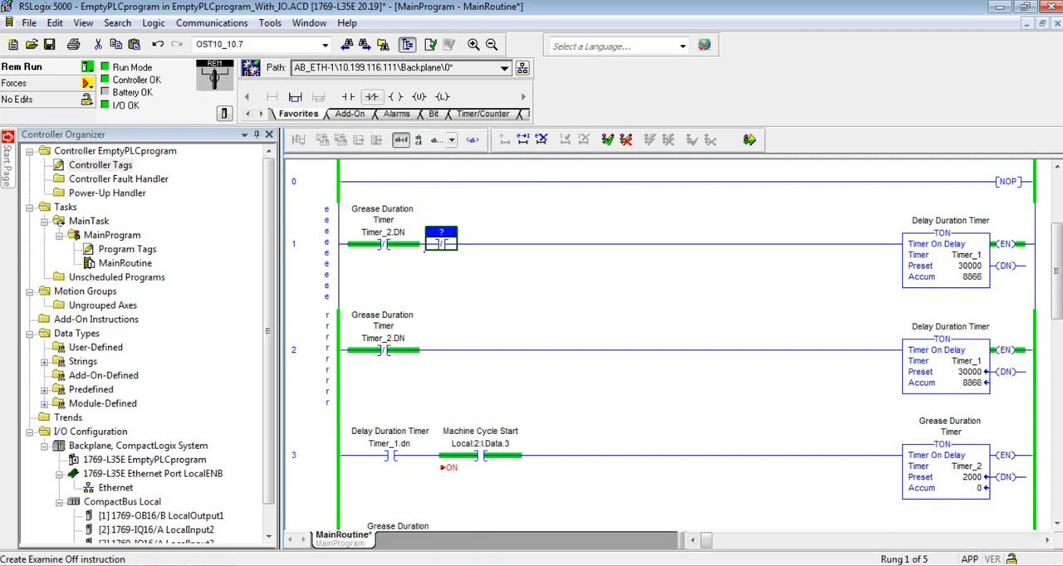
{"action": "scroll", "scroll_direction": "down", "scroll_amount": 3}
{"action": "type", "text": "Local:1:O.Data.6"}
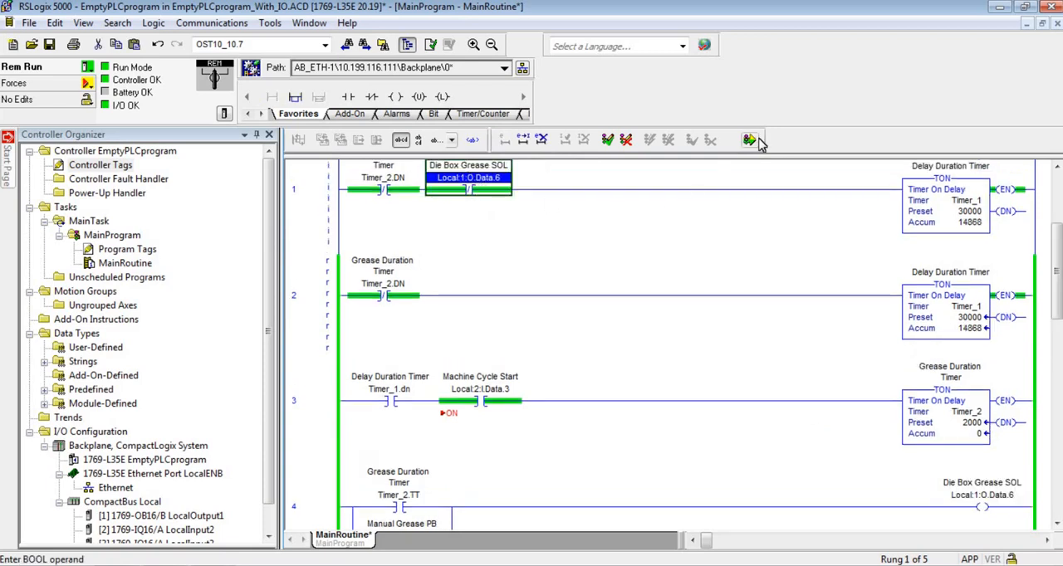
Finalize all online edits in the program and confirm.
{"action": "left_click", "coordinate": [747, 139]}
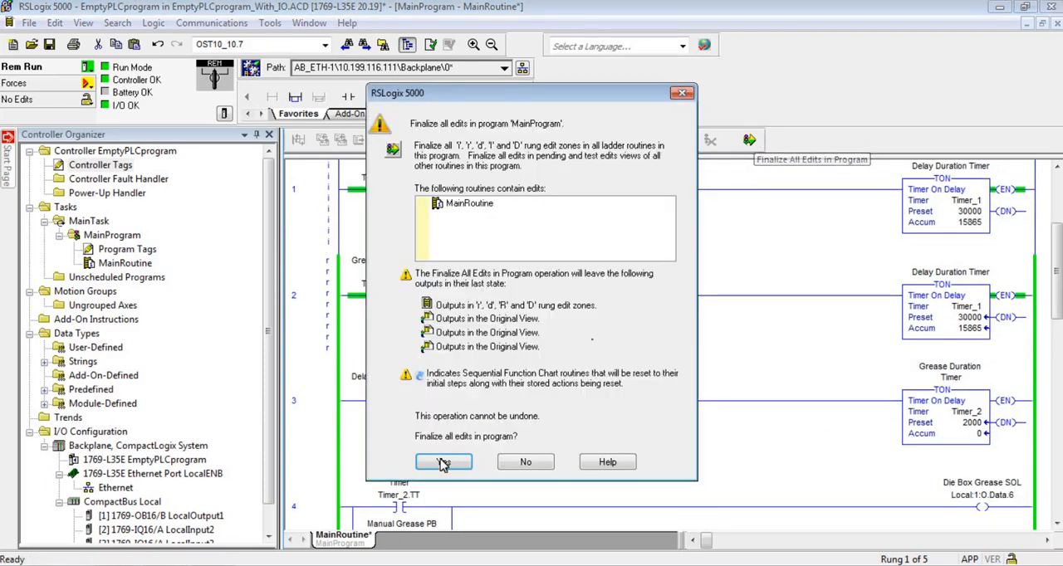
{"action": "left_click", "coordinate": [443, 462]}
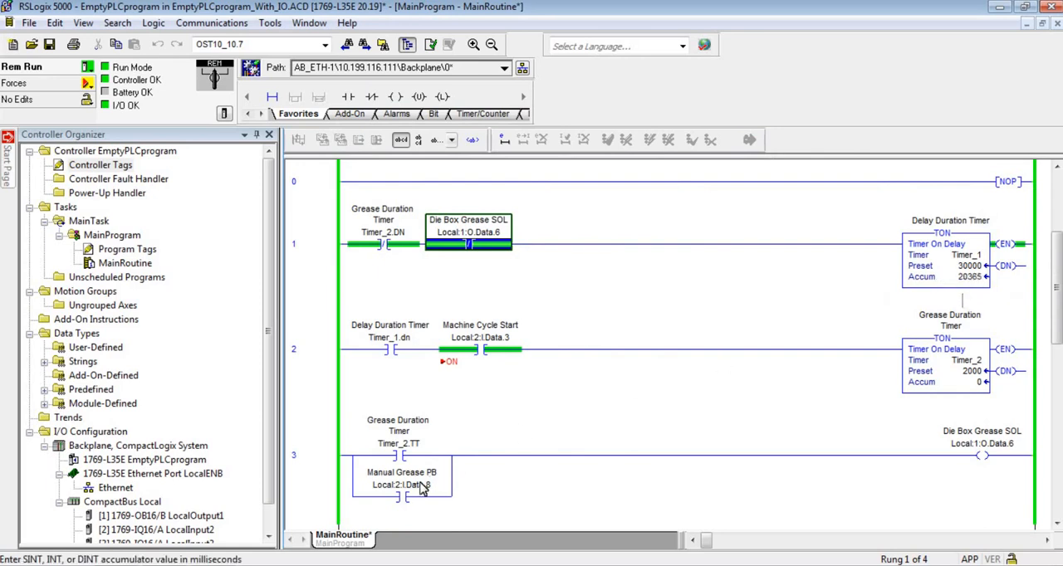
Force the Manual Grease PB input on, then remove the force again.
{"action": "right_click", "coordinate": [401, 484]}
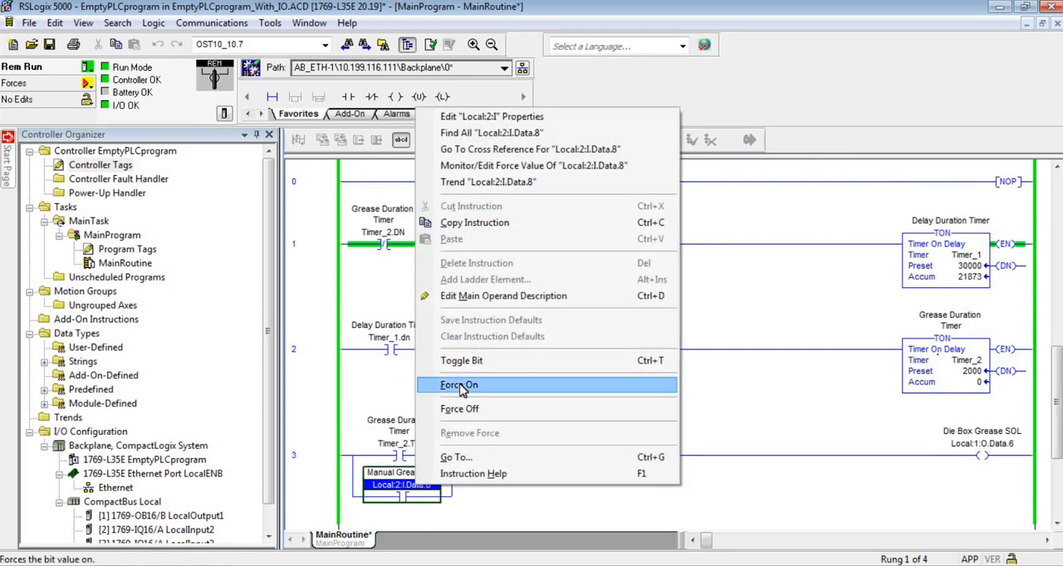
{"action": "left_click", "coordinate": [458, 384]}
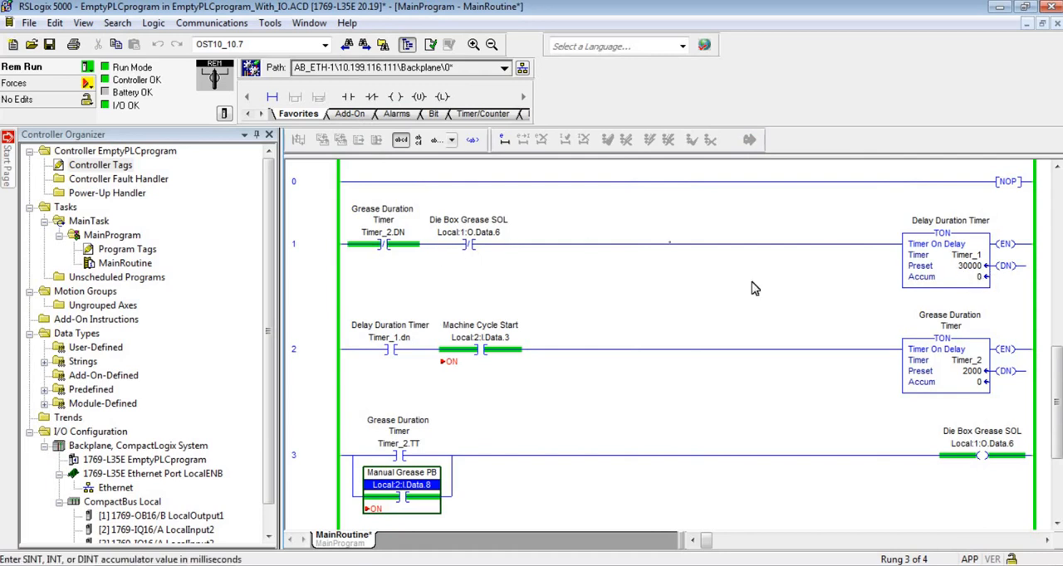
{"action": "mouse_move", "coordinate": [988, 281]}
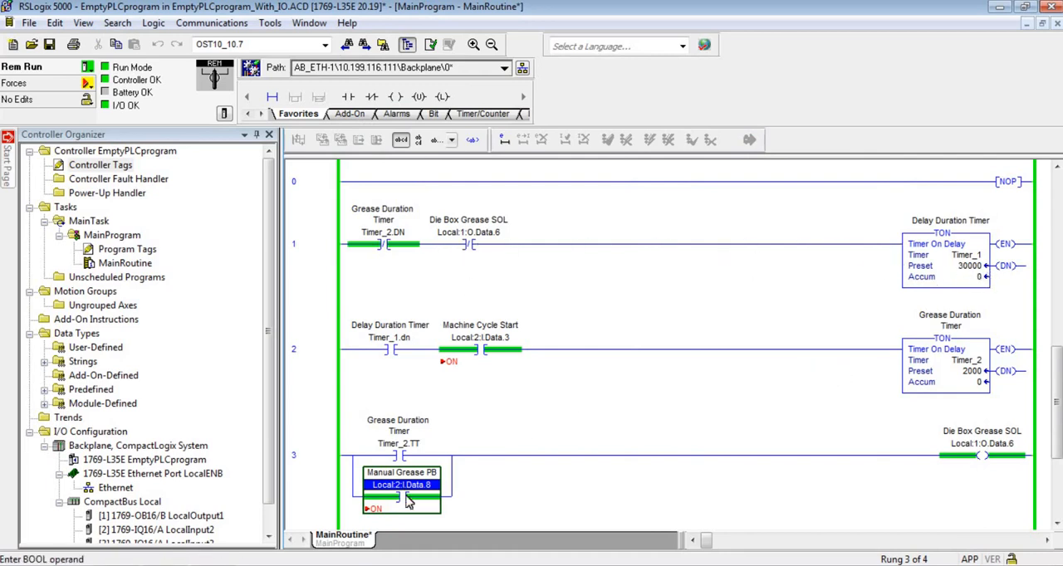
{"action": "right_click", "coordinate": [402, 484]}
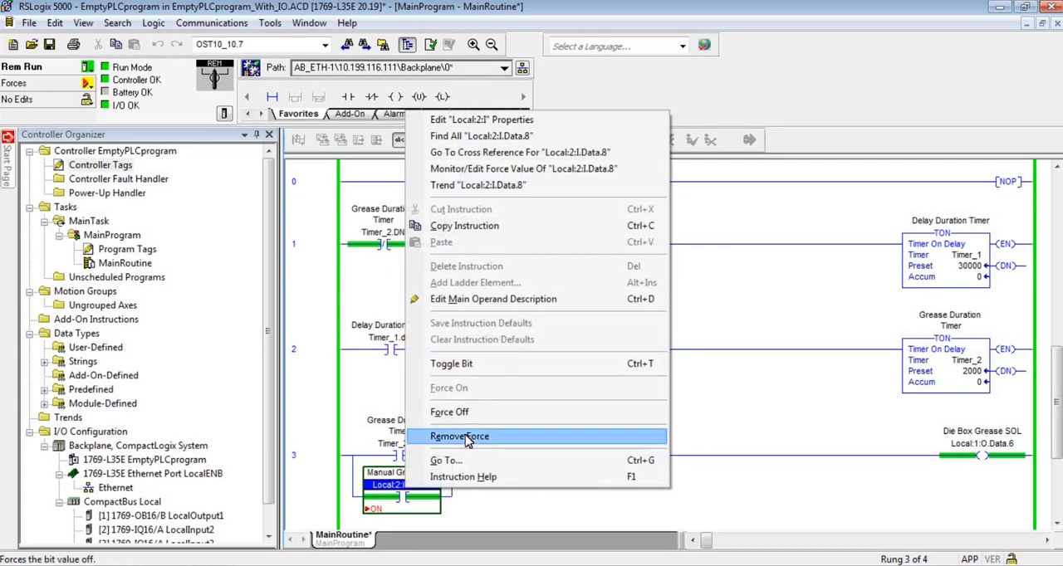
{"action": "left_click", "coordinate": [459, 436]}
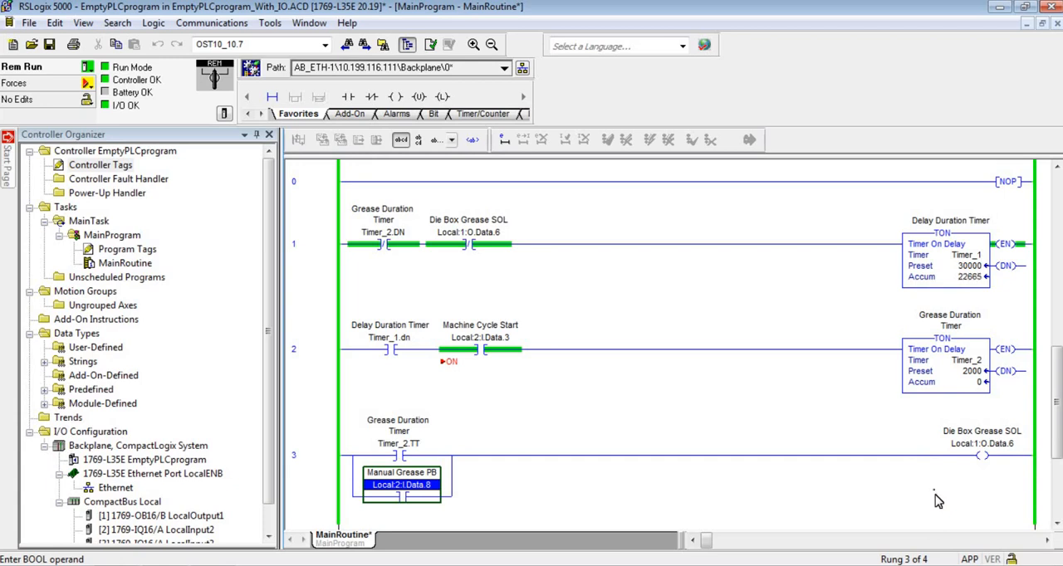
{"action": "mouse_move", "coordinate": [462, 242]}
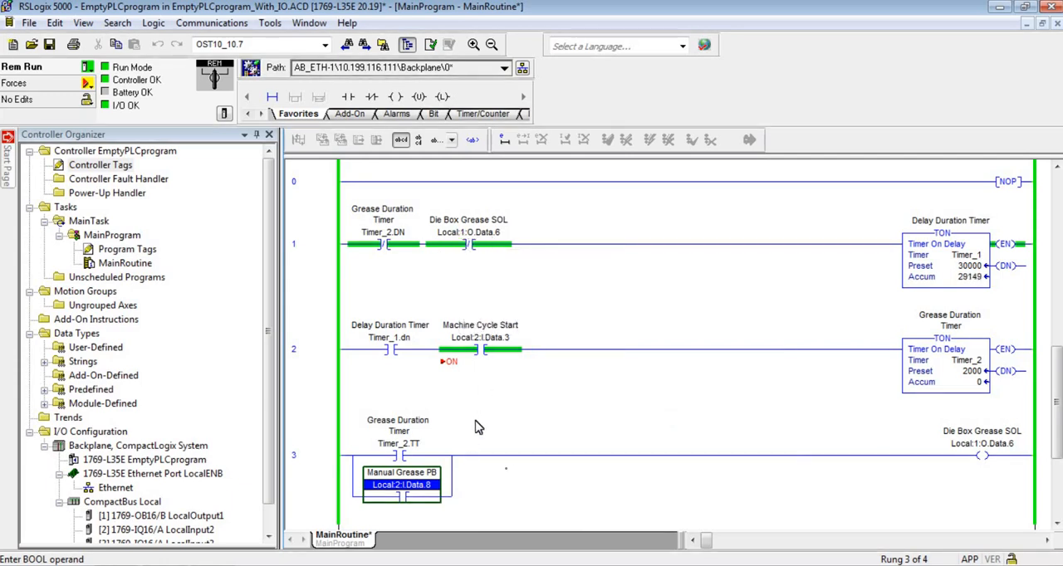
{"action": "mouse_move", "coordinate": [401, 484]}
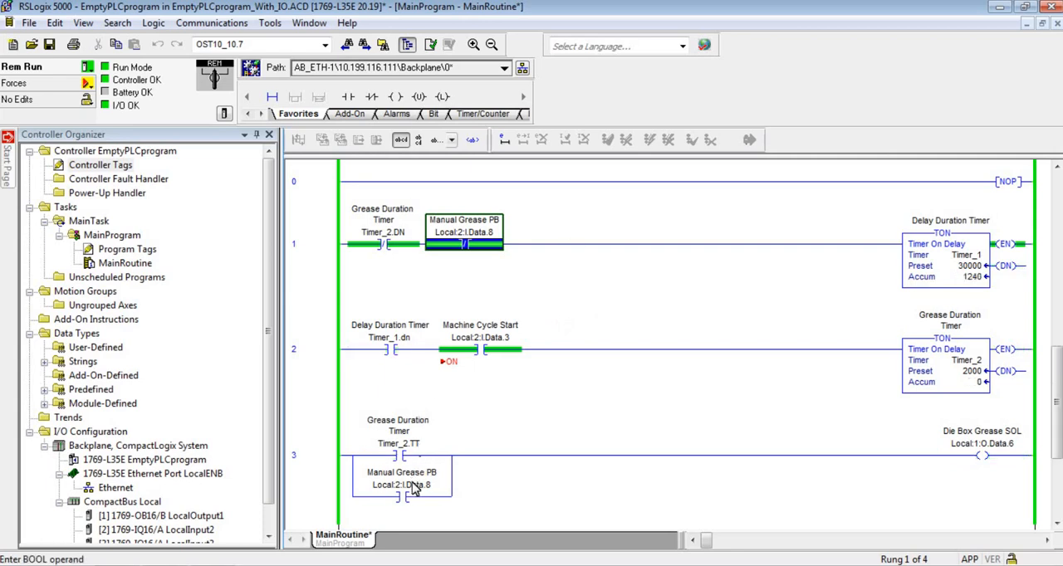
{"action": "right_click", "coordinate": [401, 485]}
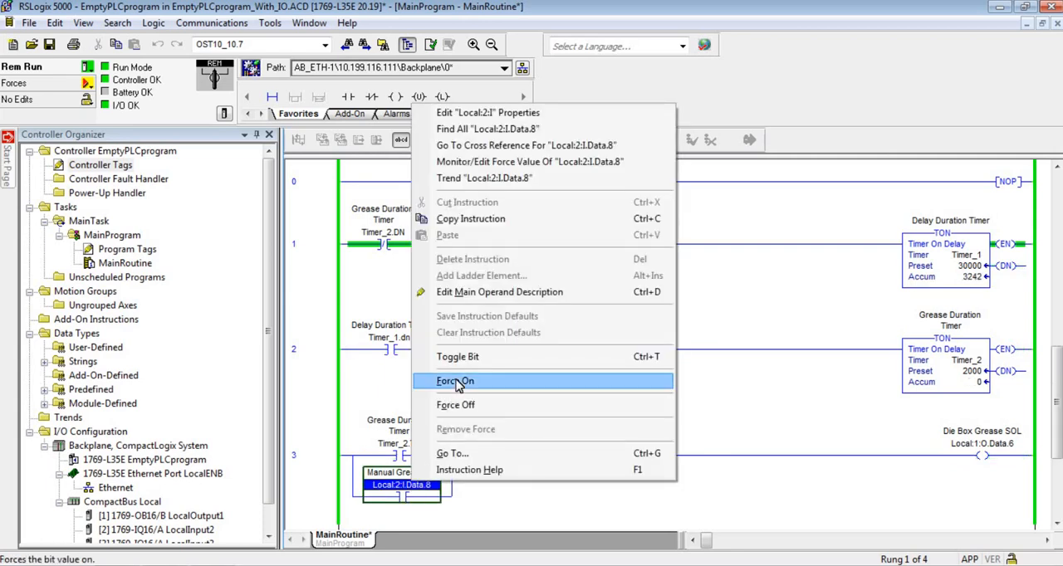
{"action": "left_click", "coordinate": [455, 380]}
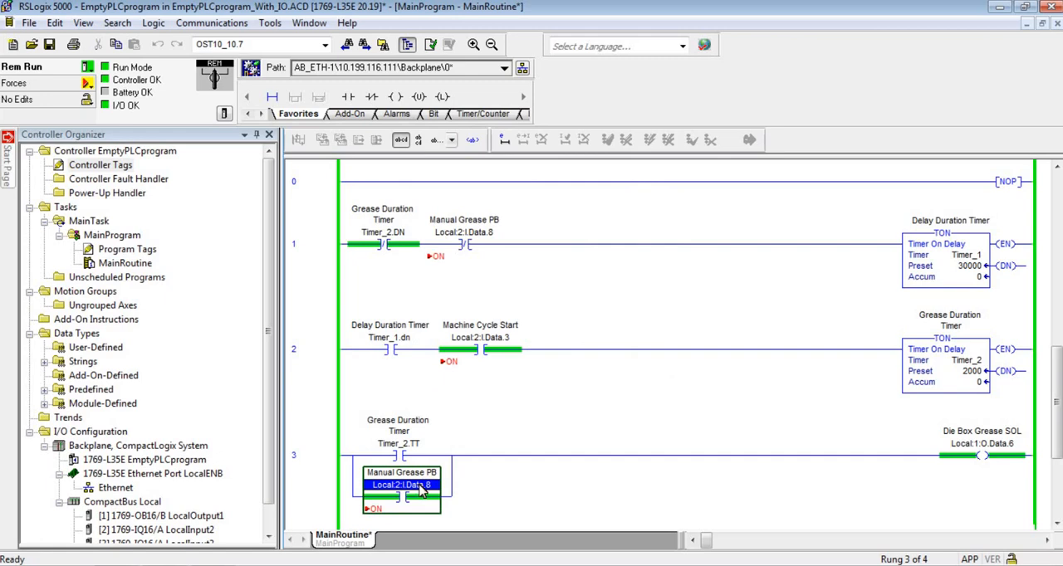
{"action": "right_click", "coordinate": [423, 489]}
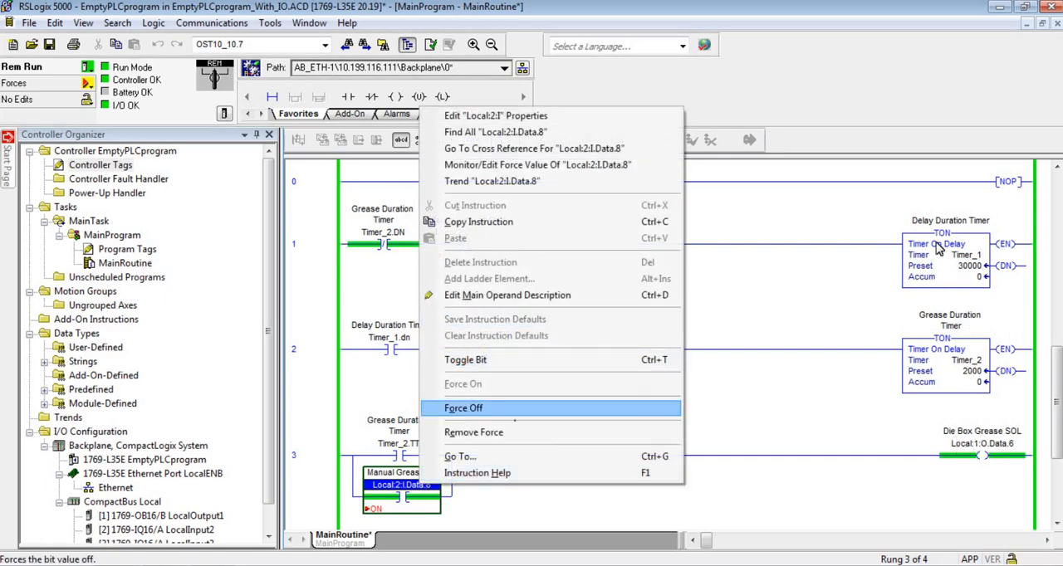
{"action": "mouse_move", "coordinate": [473, 432]}
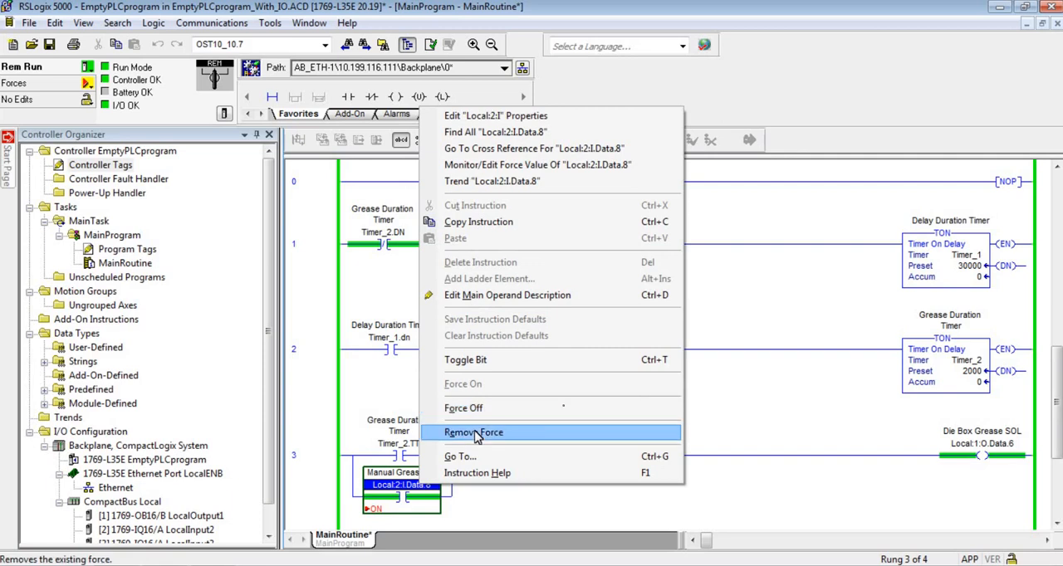
{"action": "left_click", "coordinate": [472, 431]}
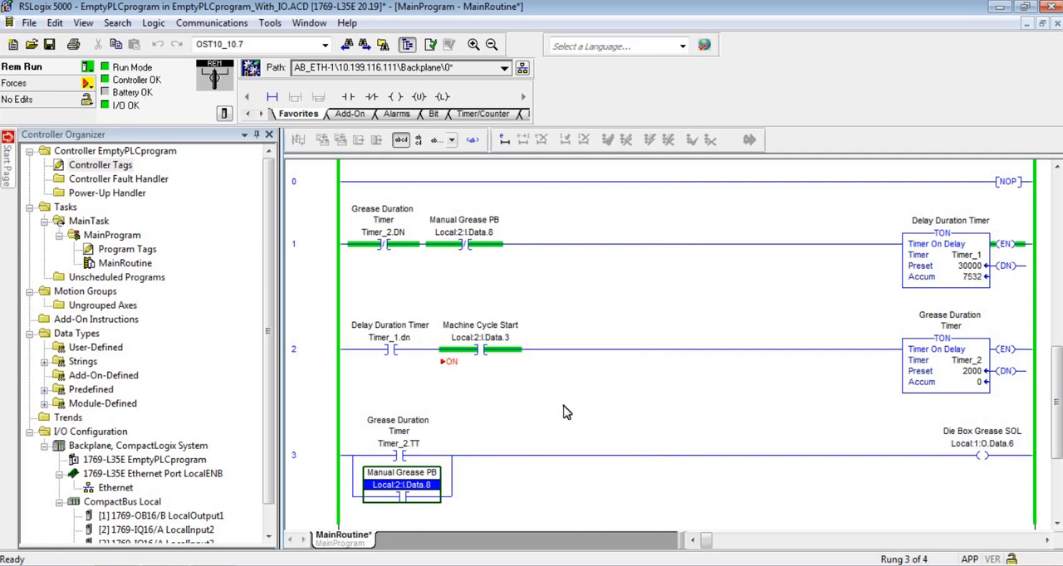
{"action": "mouse_move", "coordinate": [696, 318]}
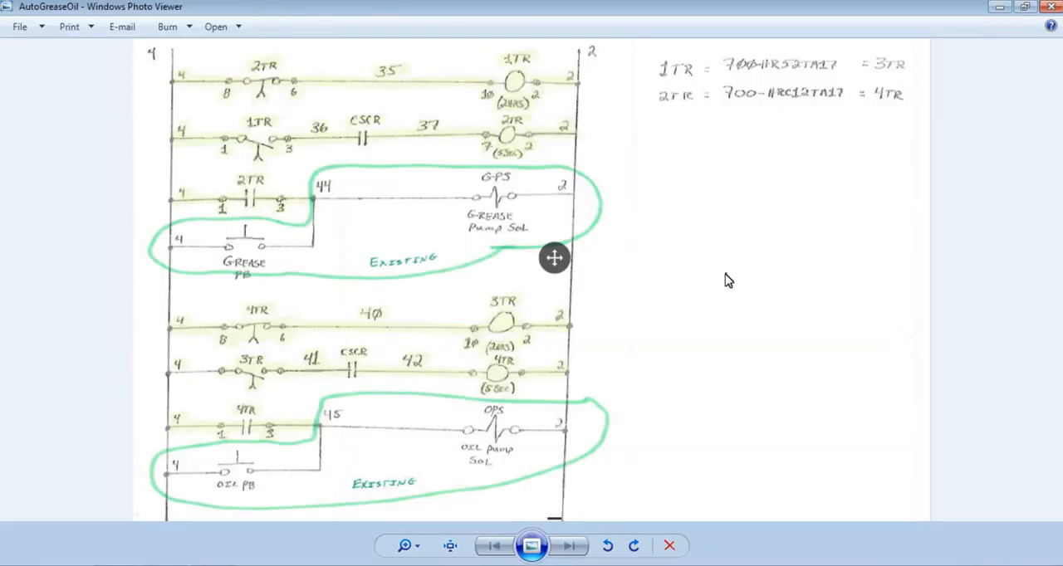
{"action": "mouse_move", "coordinate": [660, 326]}
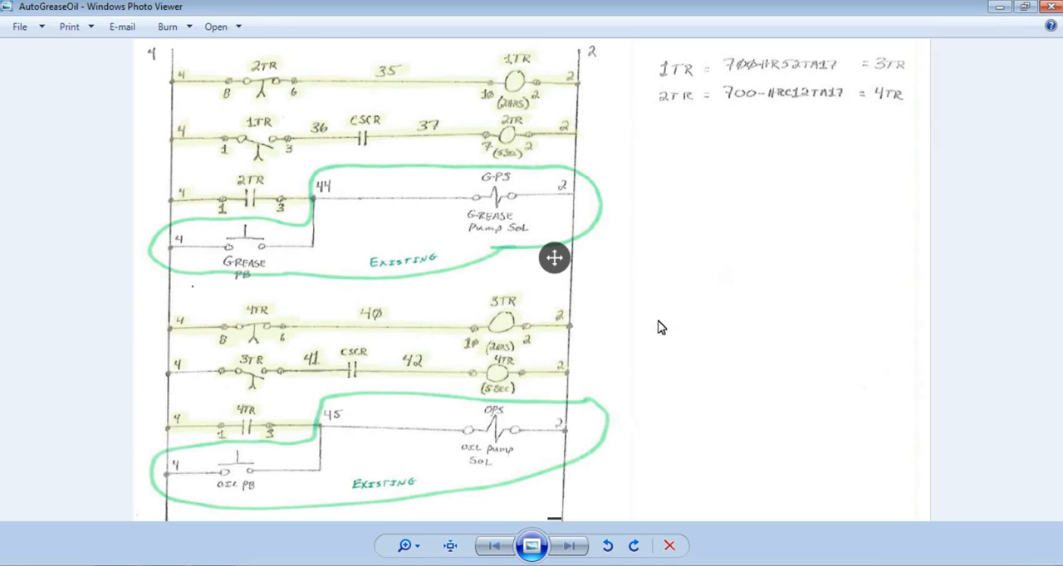
{"action": "mouse_move", "coordinate": [284, 484]}
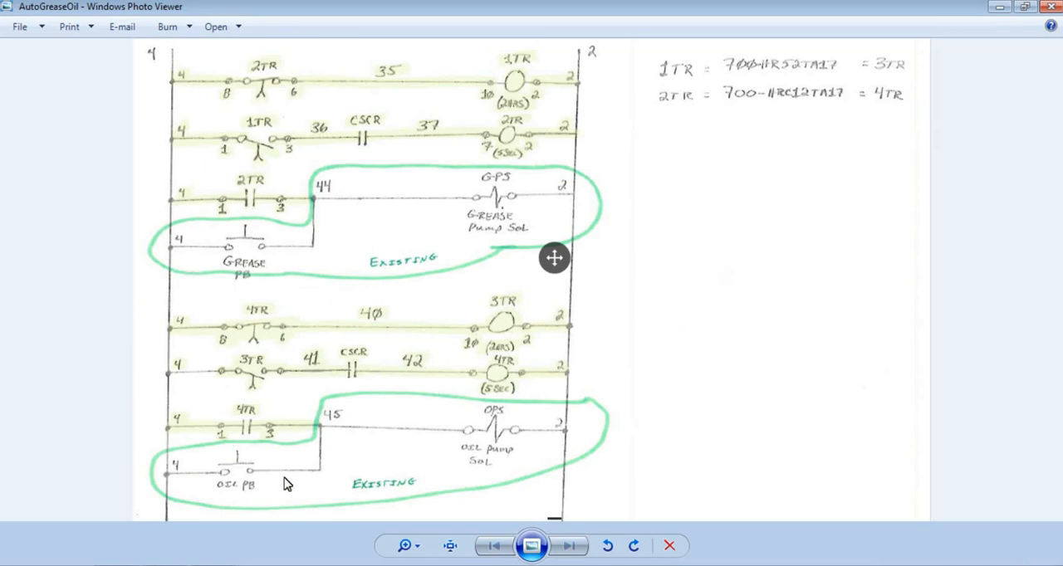
{"action": "mouse_move", "coordinate": [258, 416]}
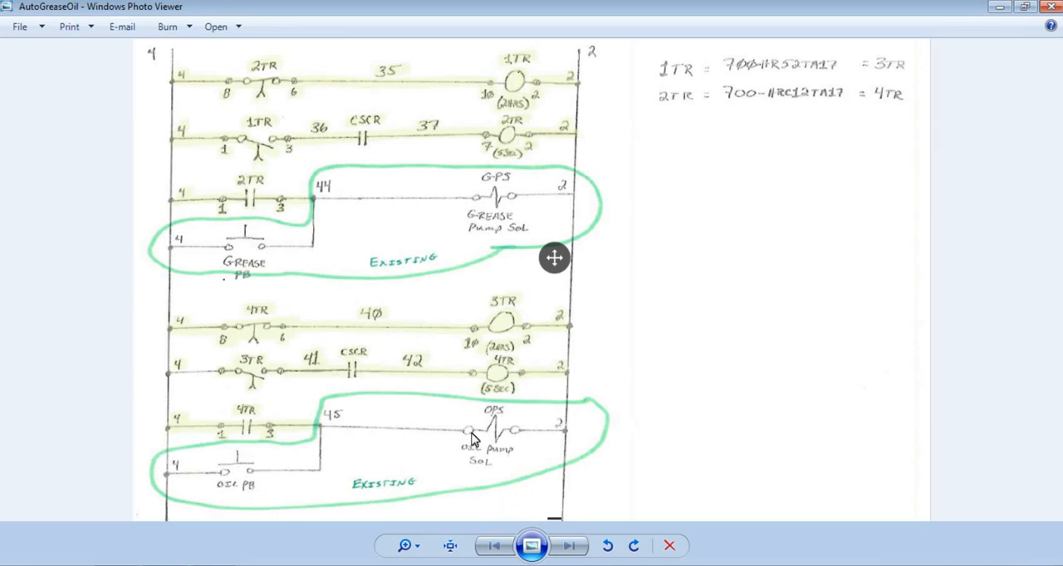
{"action": "mouse_move", "coordinate": [471, 438]}
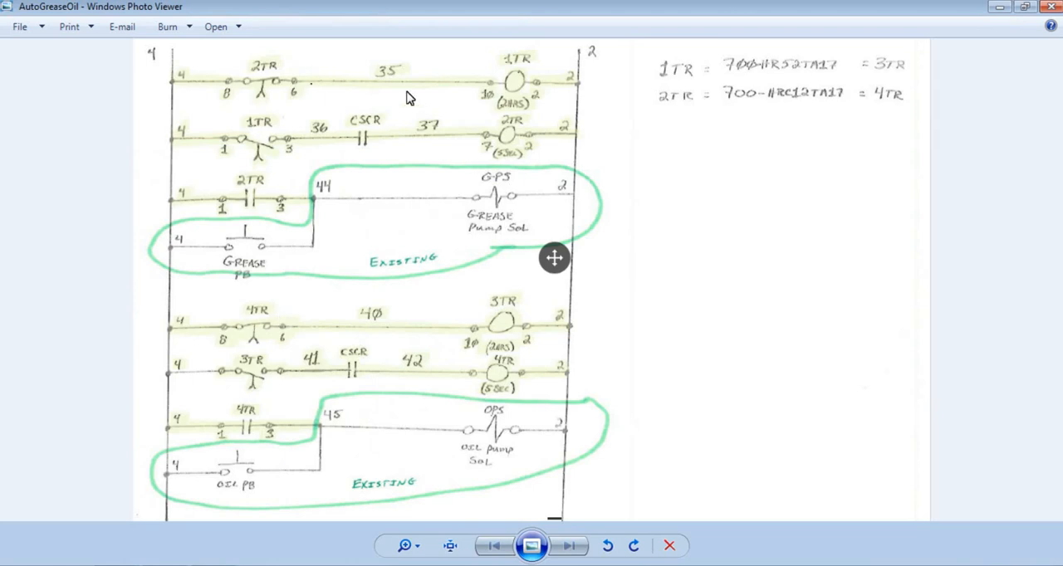
{"action": "mouse_move", "coordinate": [361, 87]}
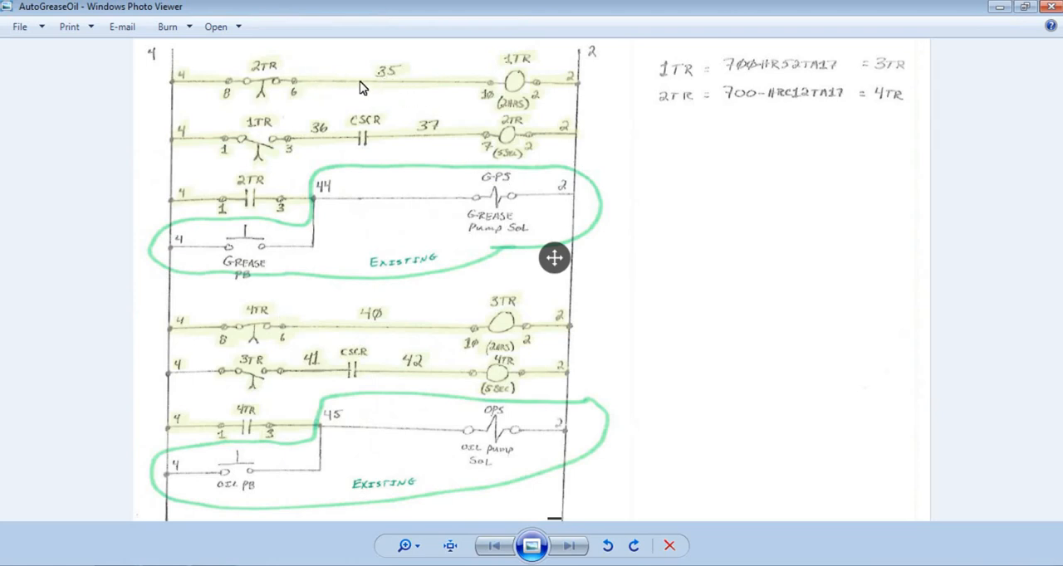
{"action": "mouse_move", "coordinate": [390, 79]}
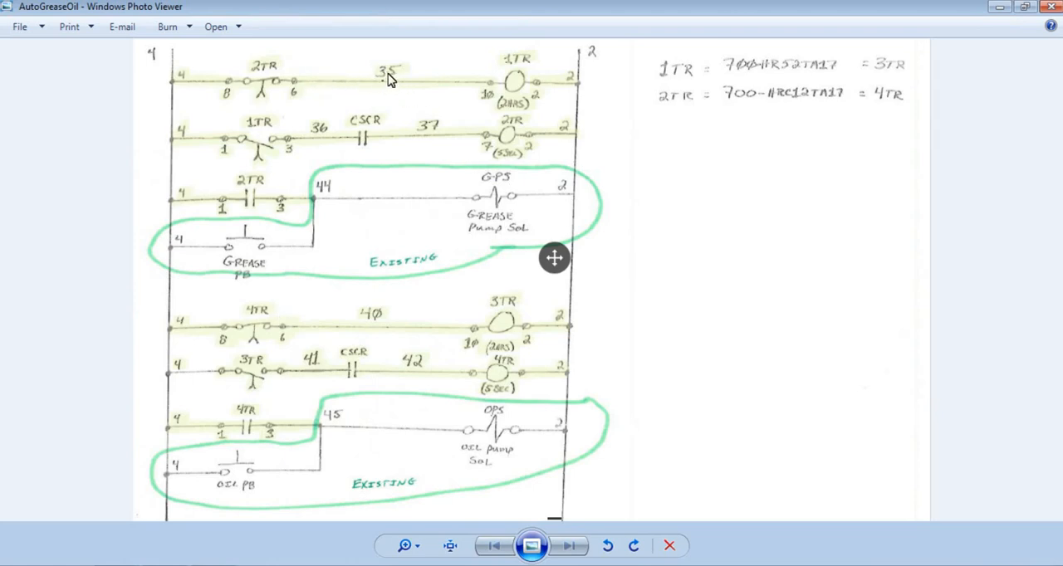
{"action": "mouse_move", "coordinate": [332, 87]}
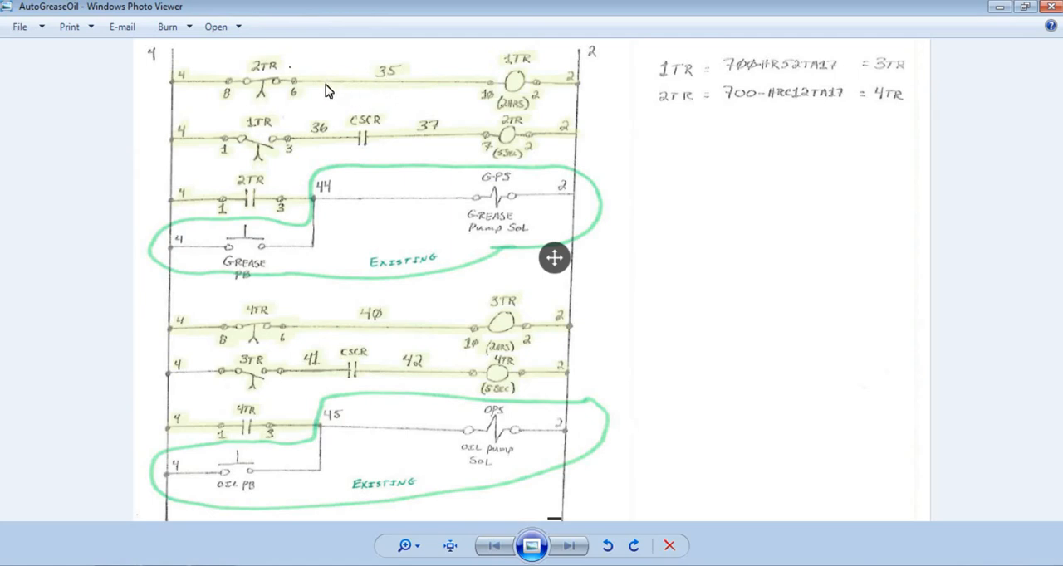
{"action": "mouse_move", "coordinate": [347, 91]}
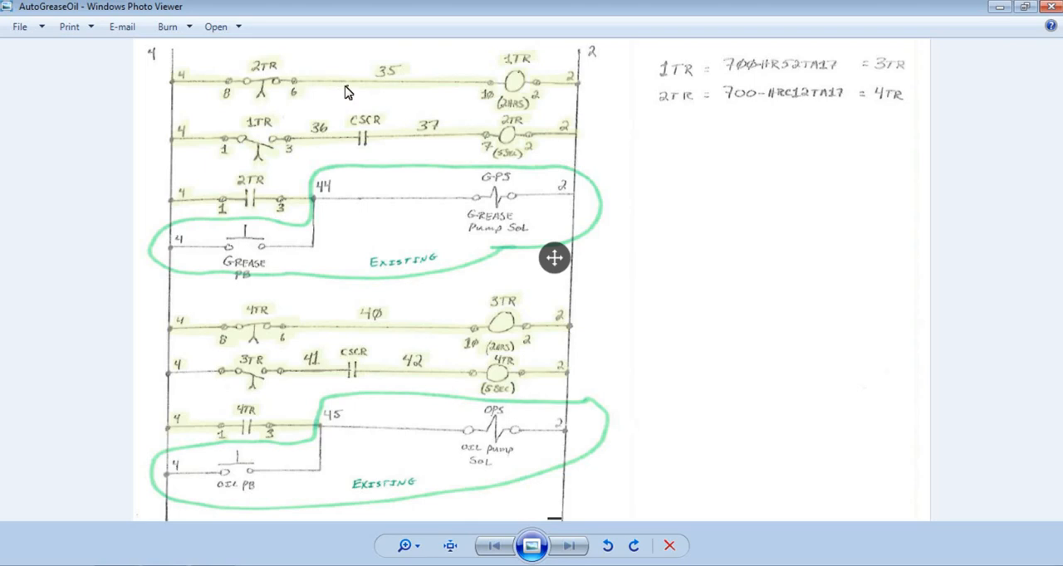